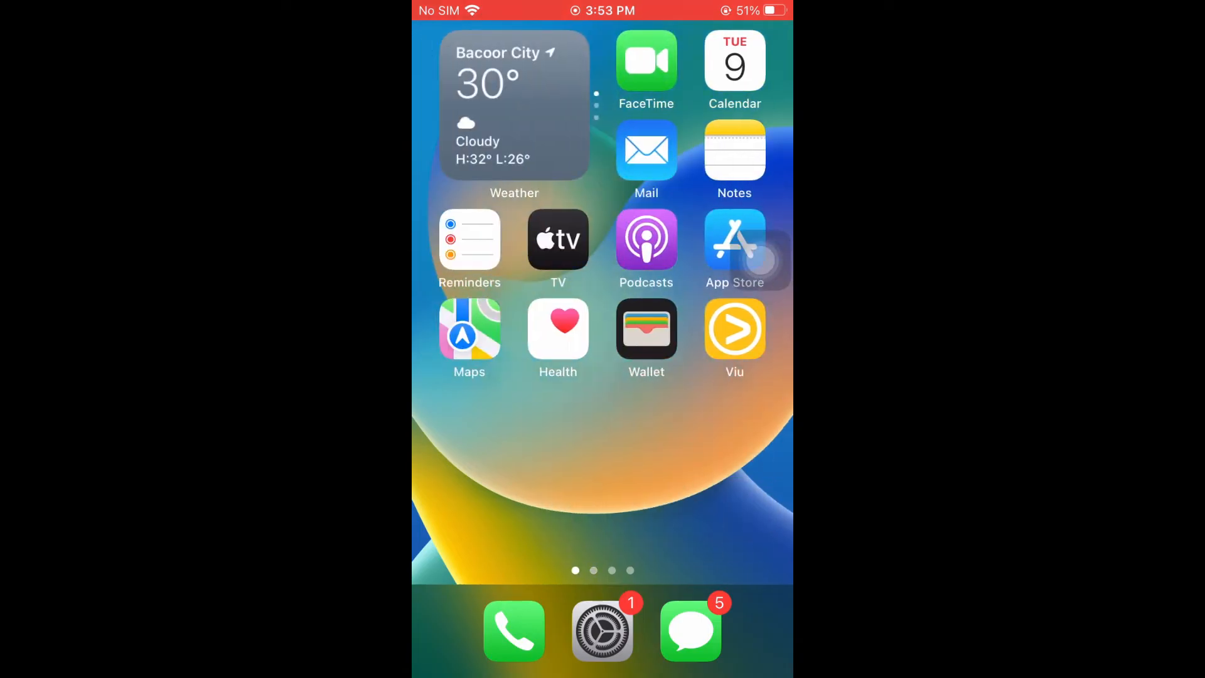
- Search the App Store for 'terabox' to check the app listing
left_click(734, 247)
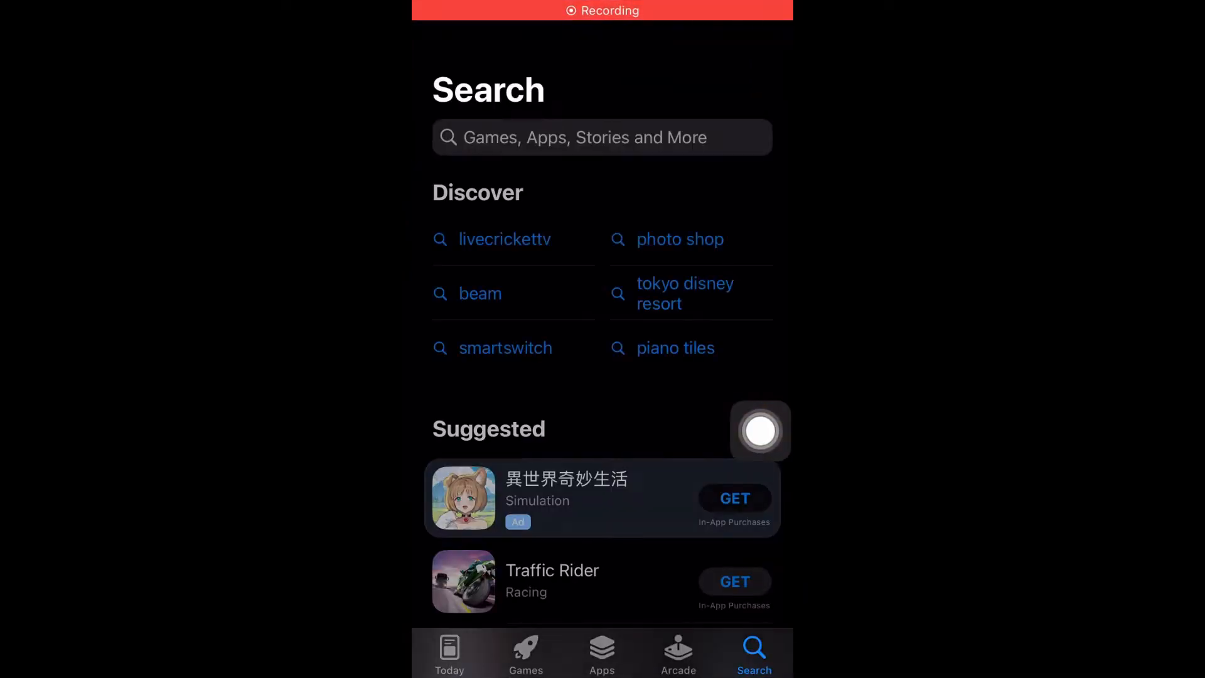
left_click(601, 138)
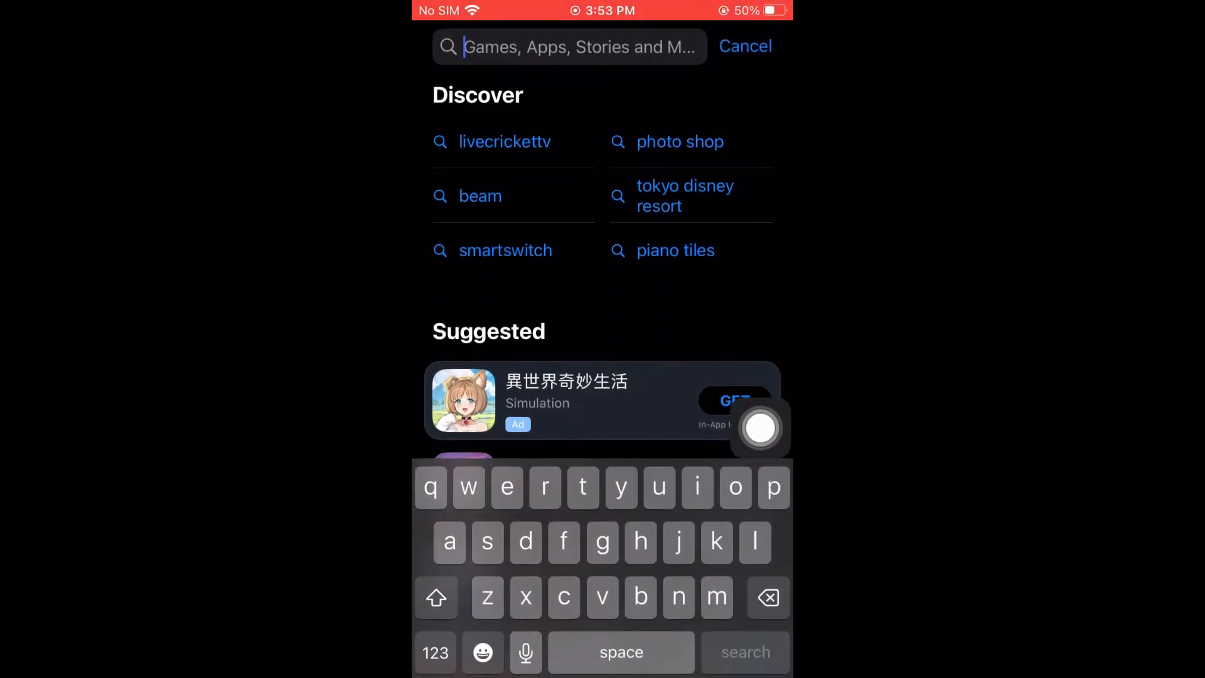
type("terabox")
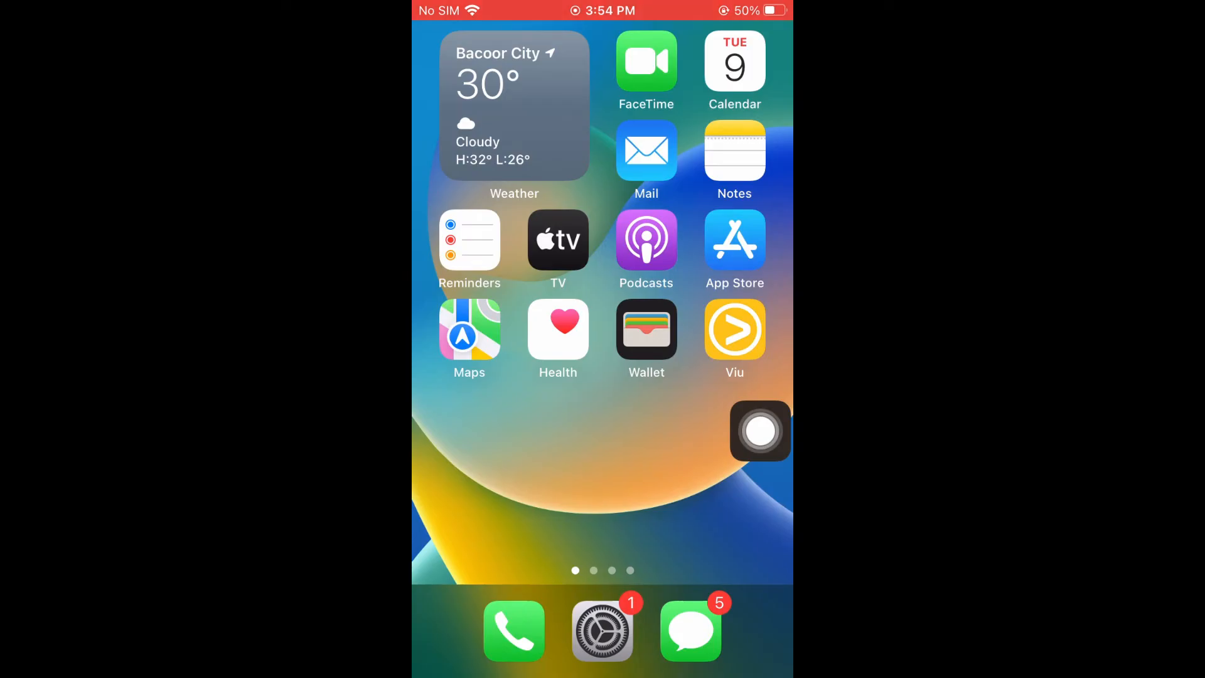
- Go to Settings, General, iPhone Storage and locate TeraBox (219.9 MB) in the app list
left_click(602, 632)
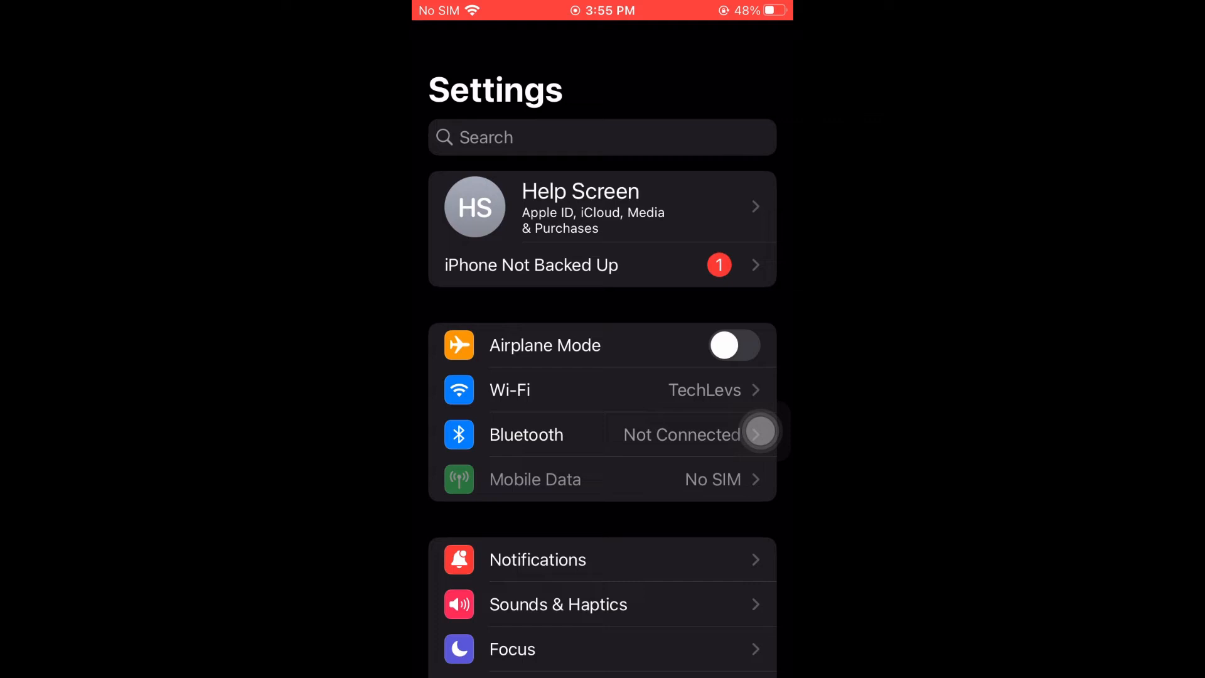
scroll("down", 3)
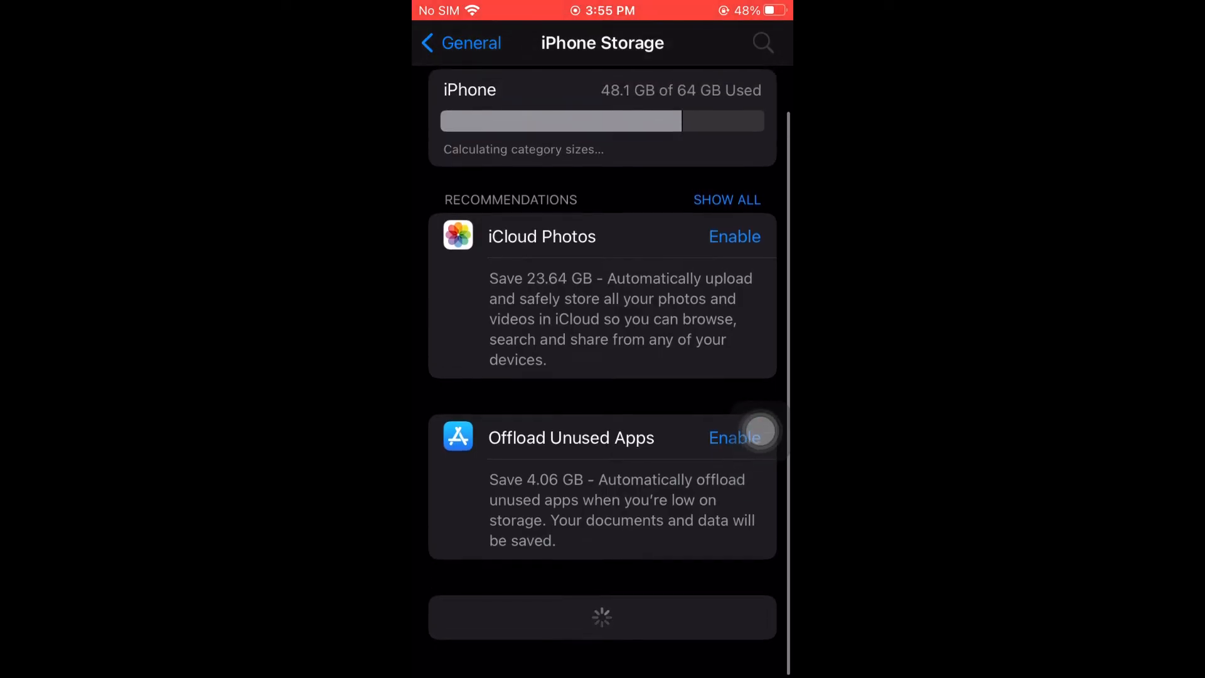
scroll("up", 3)
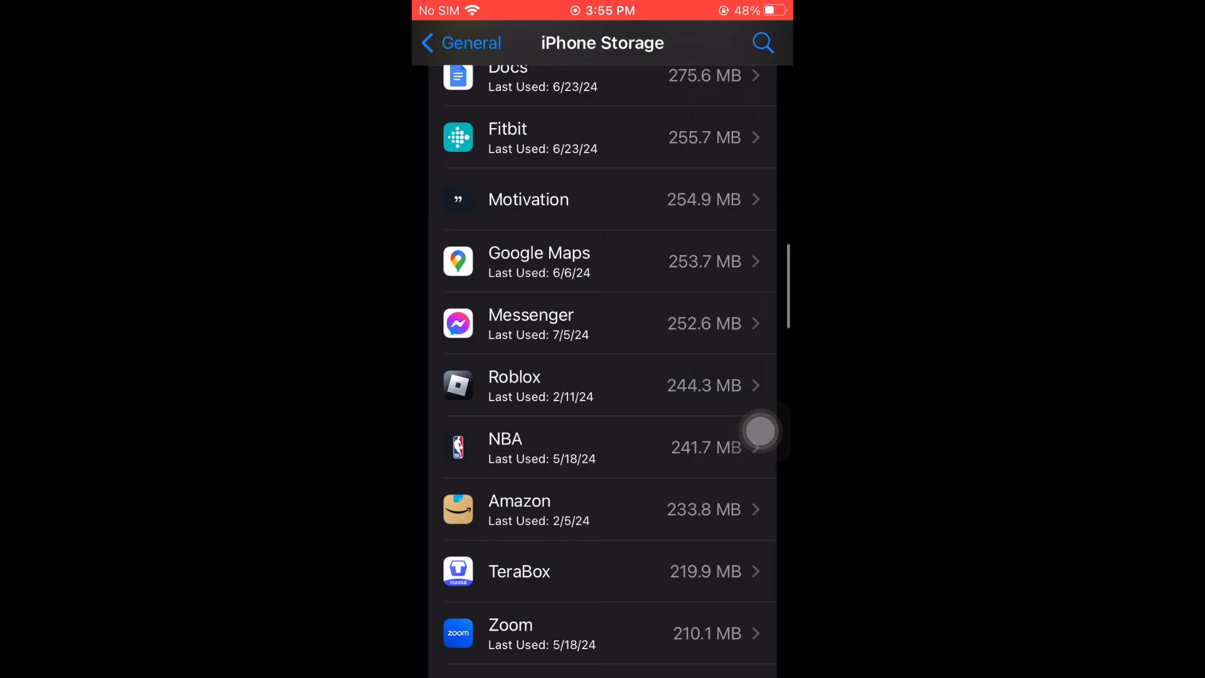
scroll("down", 3)
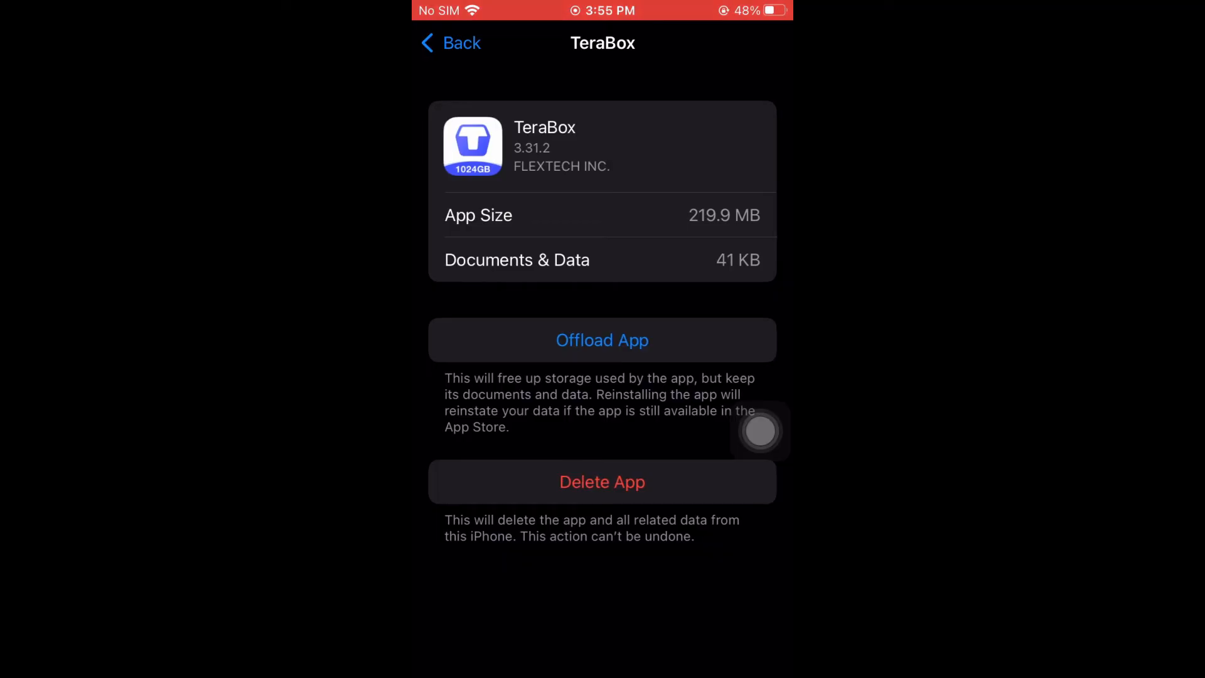
- Offload TeraBox keeping its 356 KB of documents and data, then start Reinstall App
left_click(602, 340)
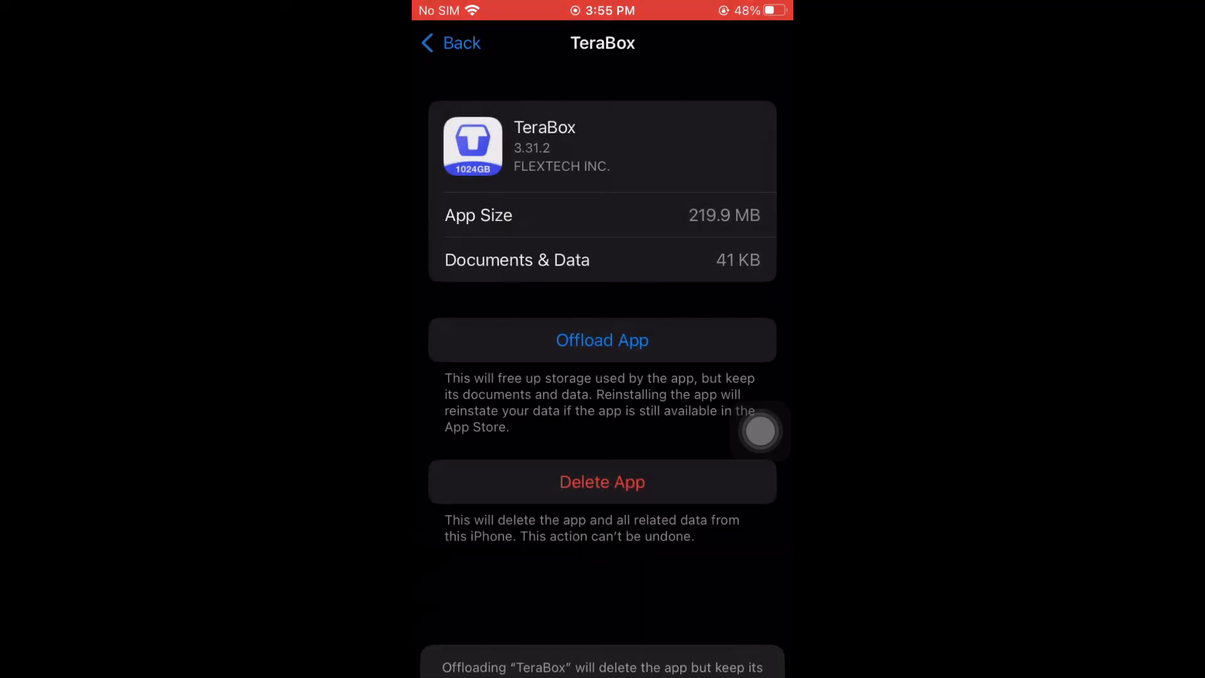
left_click(602, 341)
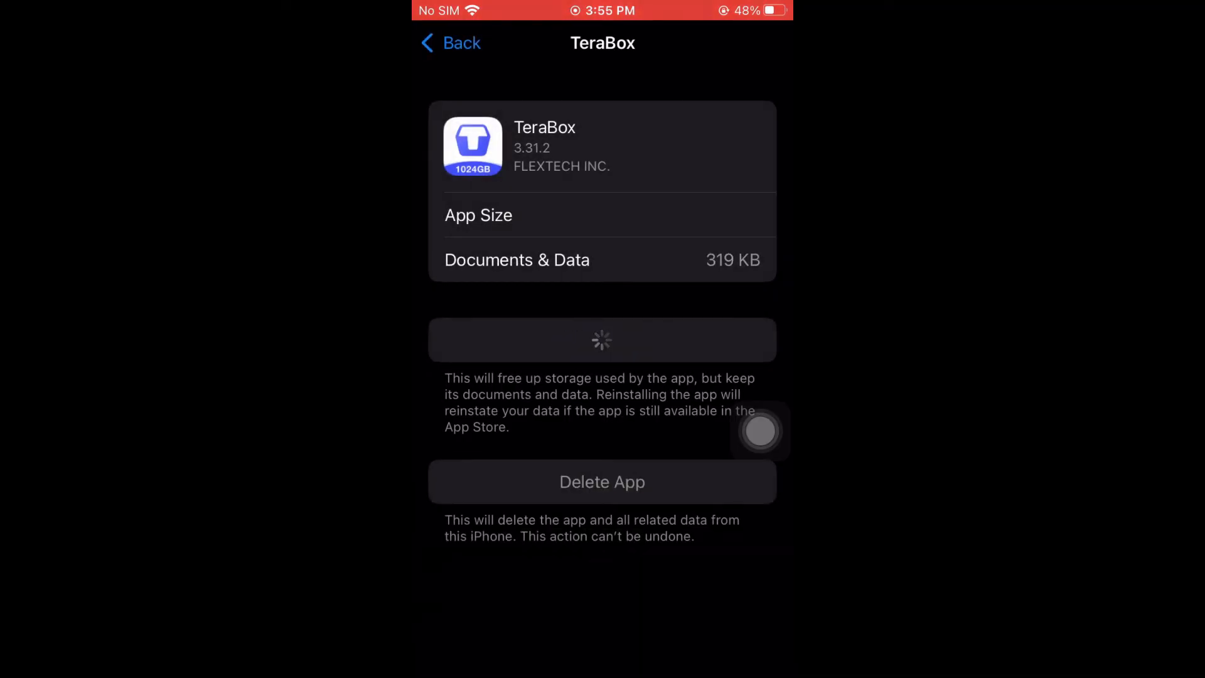
left_click(602, 340)
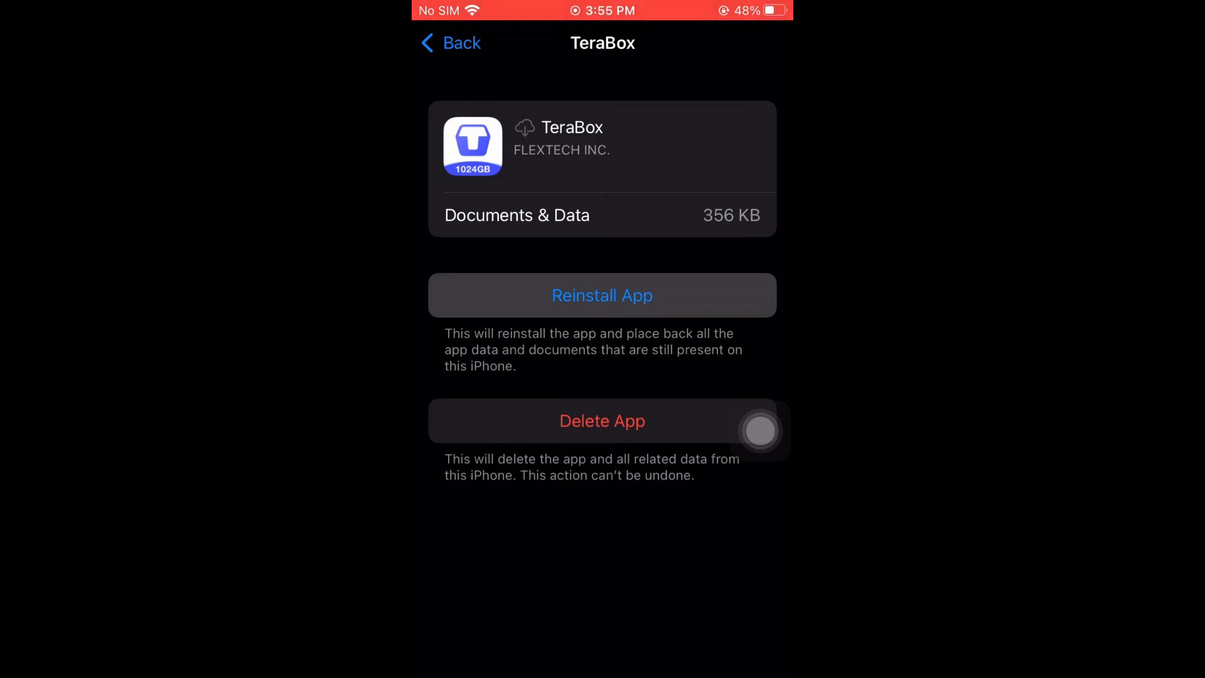
left_click(601, 295)
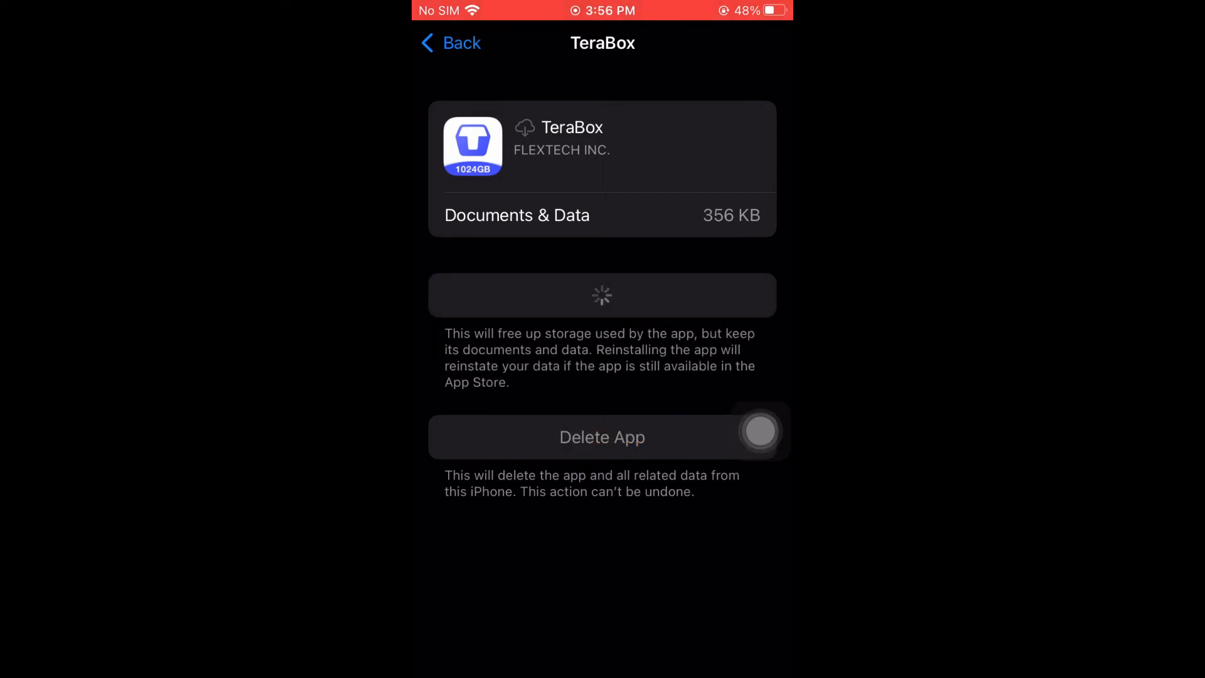